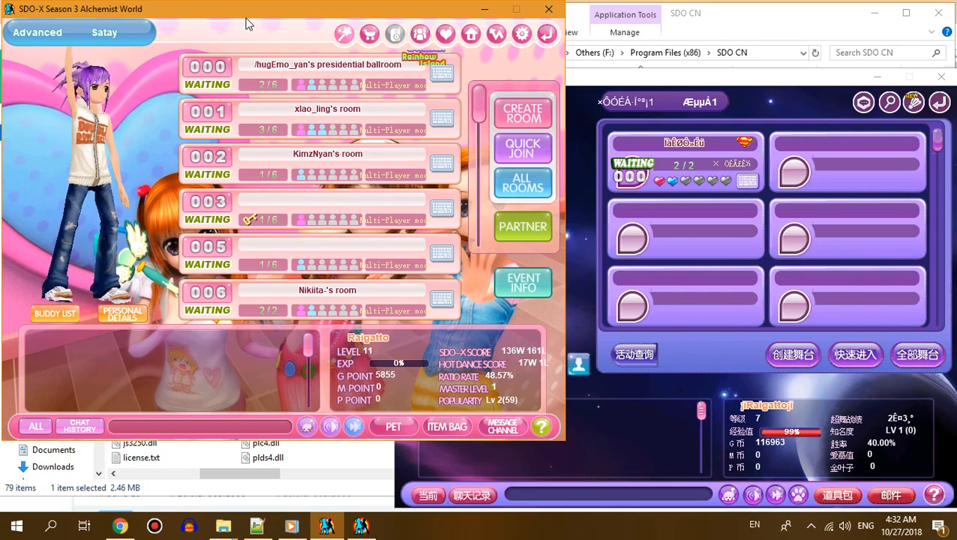
Step: Try opening stage creation in SDO CN, then switch back to the browser
left_click(300, 120)
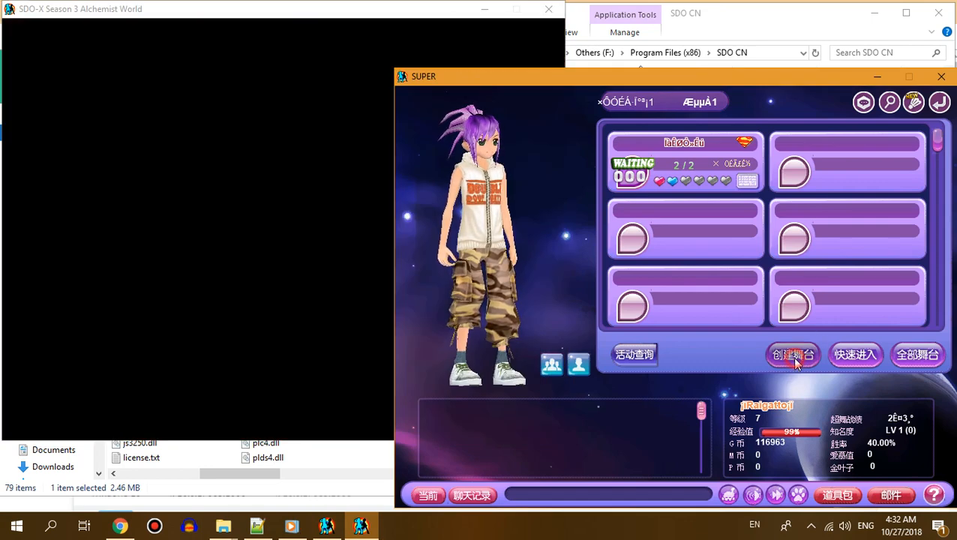
left_click(792, 354)
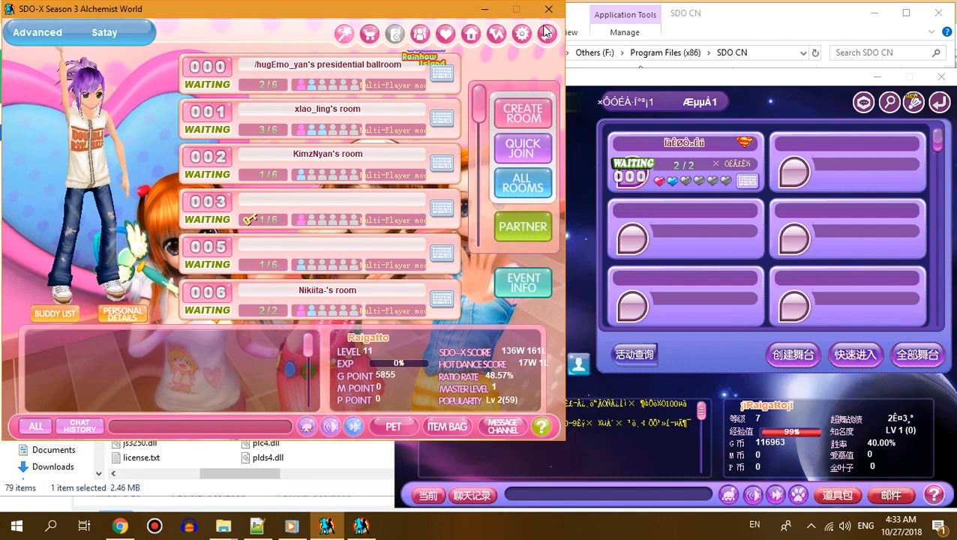
left_click(548, 9)
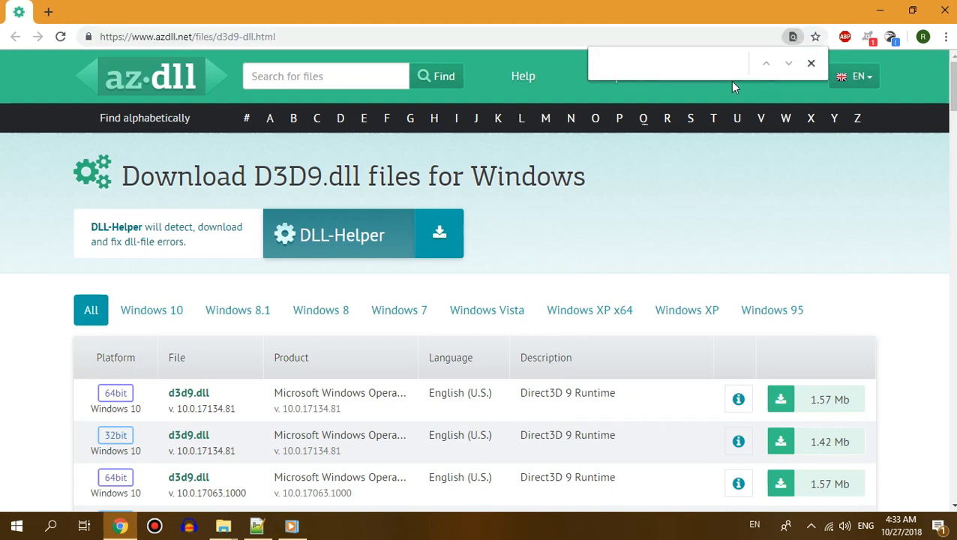
Step: Find version 10.0.10586.589 on azdll.net and start the 32-bit d3d9.dll download
type("10.0.10586.589")
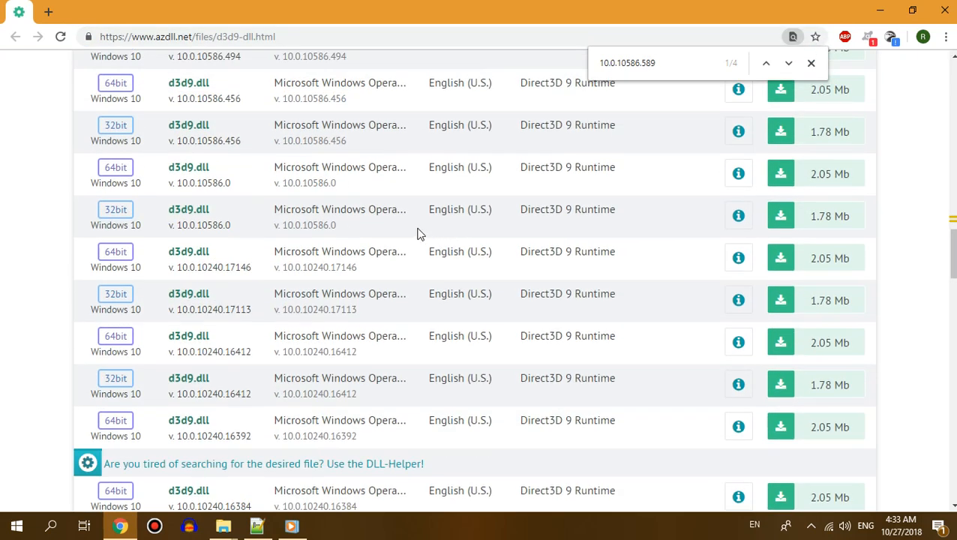
scroll("down", 3)
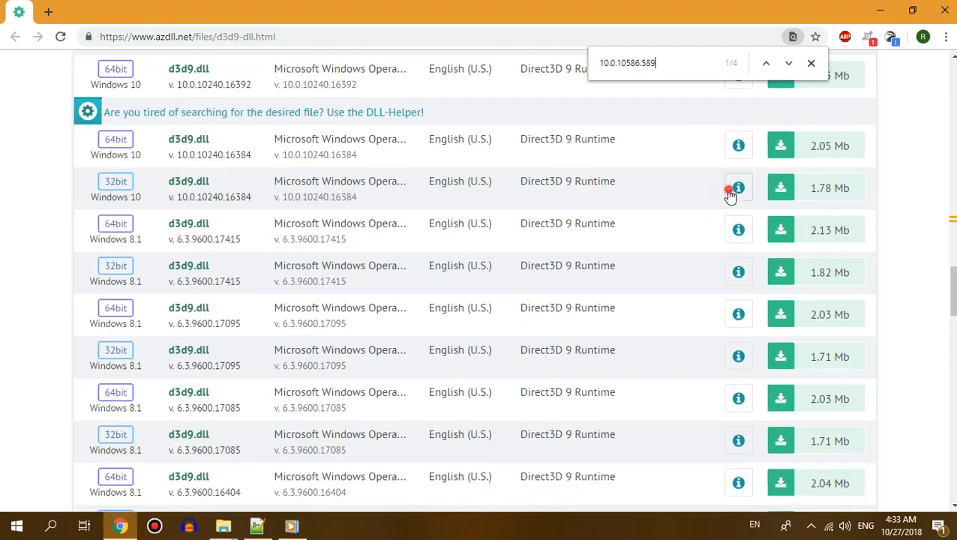
left_click(738, 188)
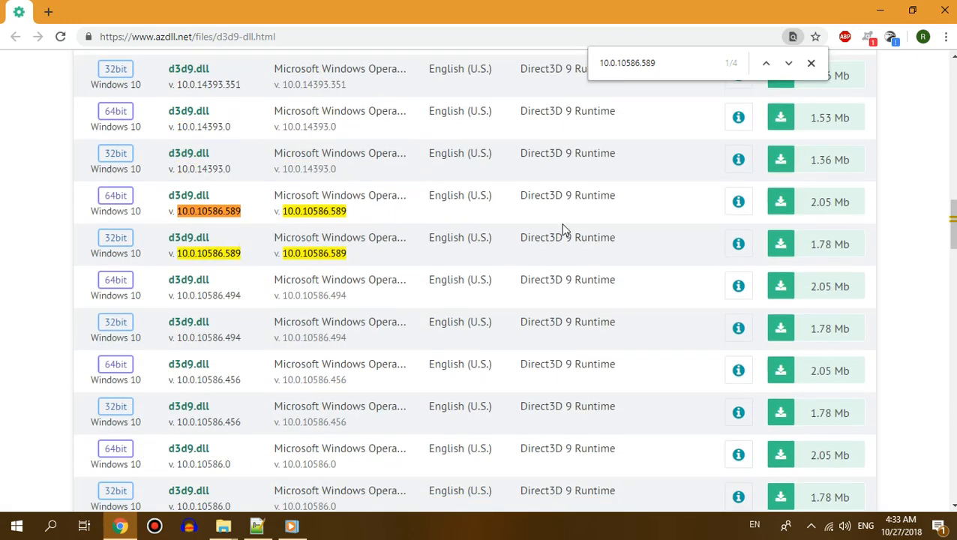
left_click(738, 201)
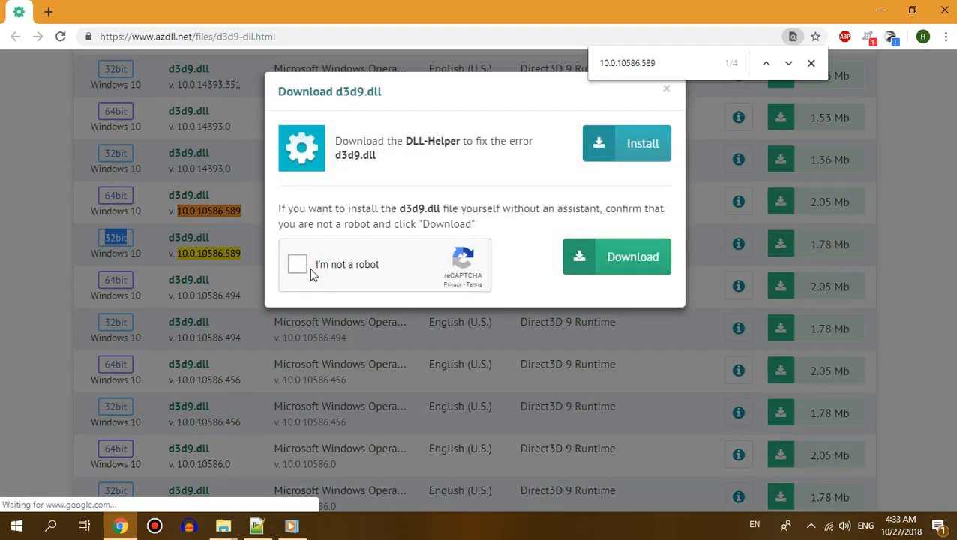
Step: Pass the robot check, download d3d9.dll.zip, and show it in its folder
left_click(297, 264)
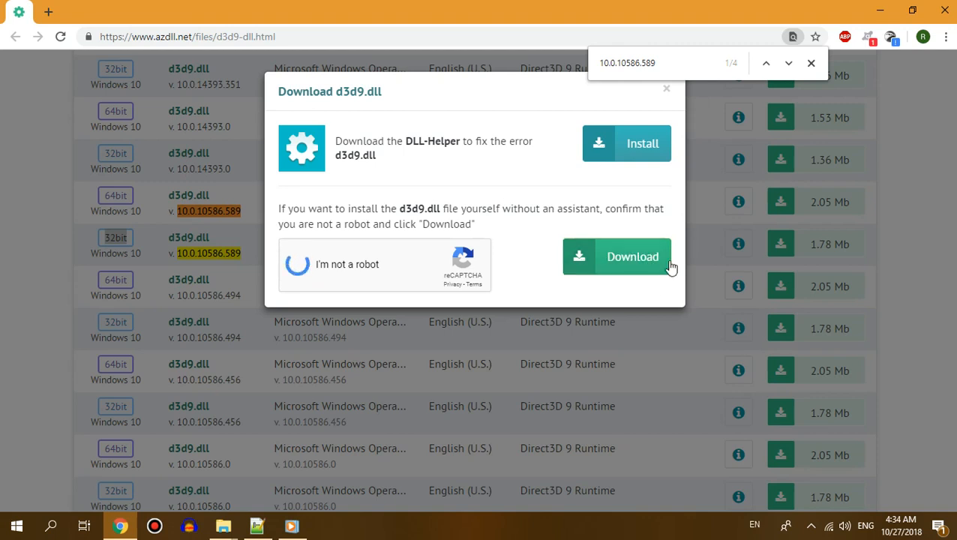
left_click(632, 257)
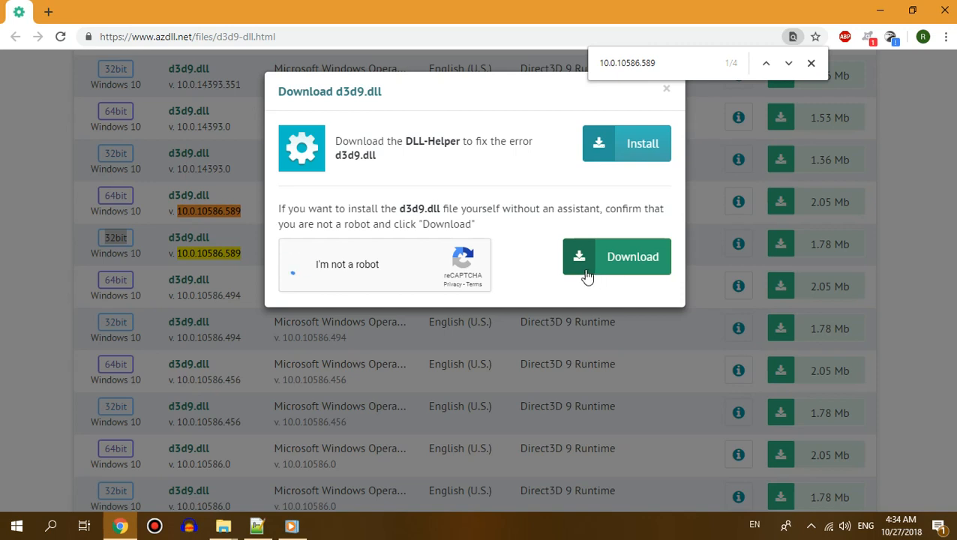
left_click(300, 264)
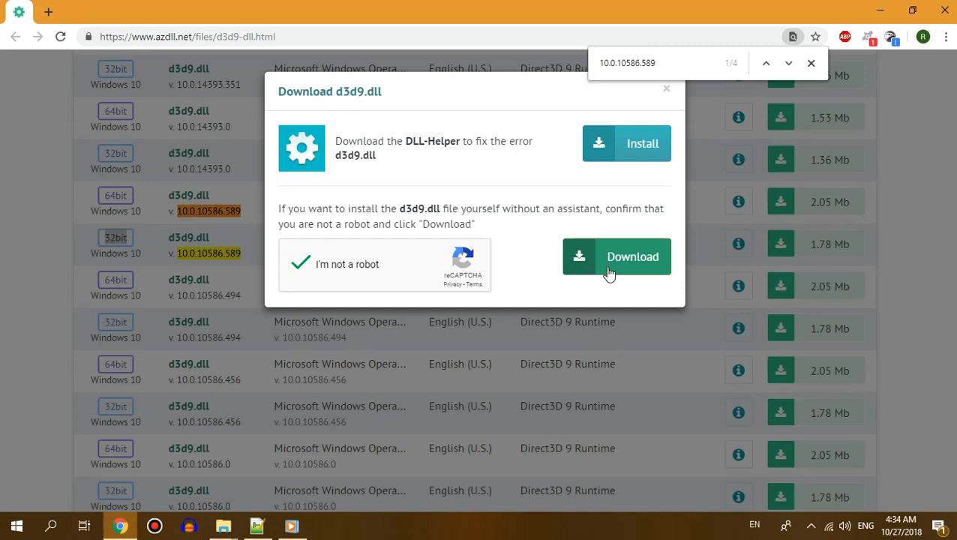
left_click(616, 257)
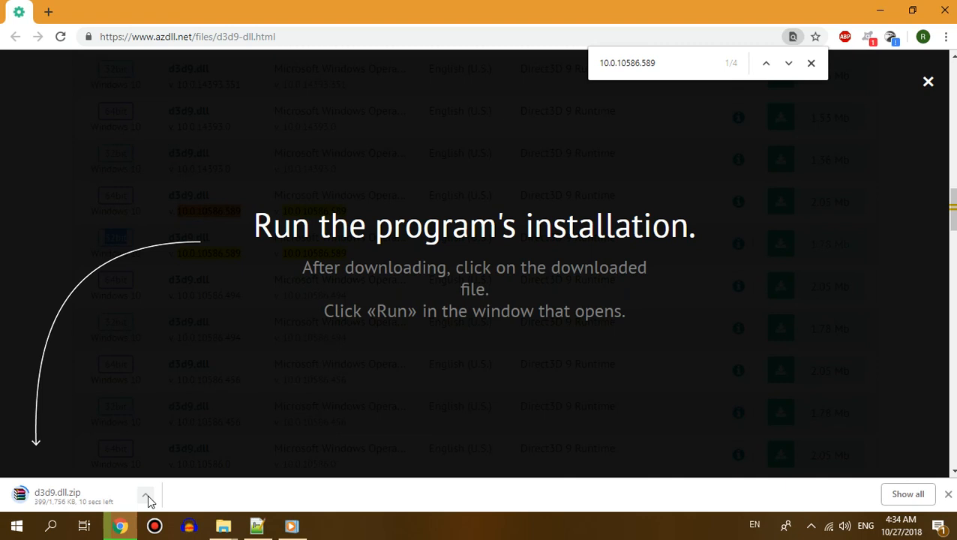
left_click(146, 497)
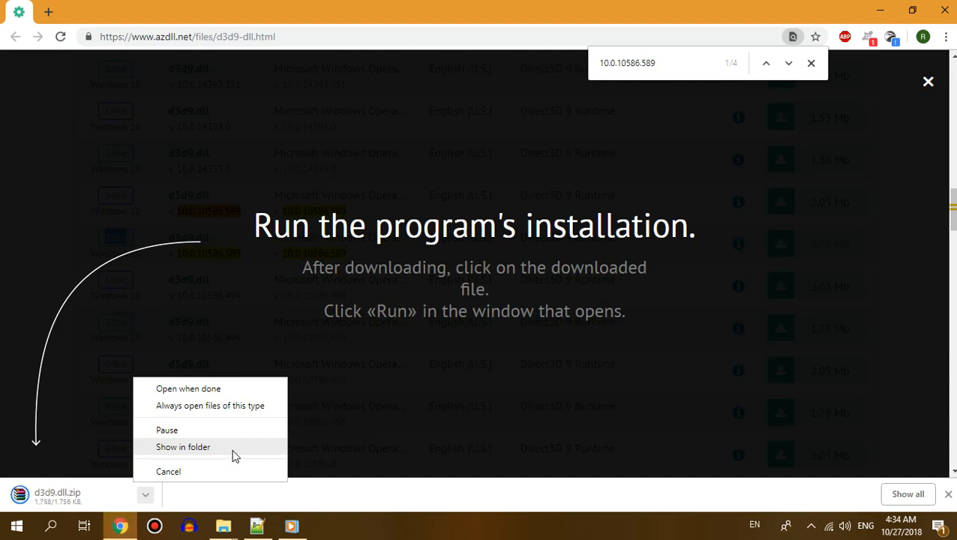
left_click(183, 446)
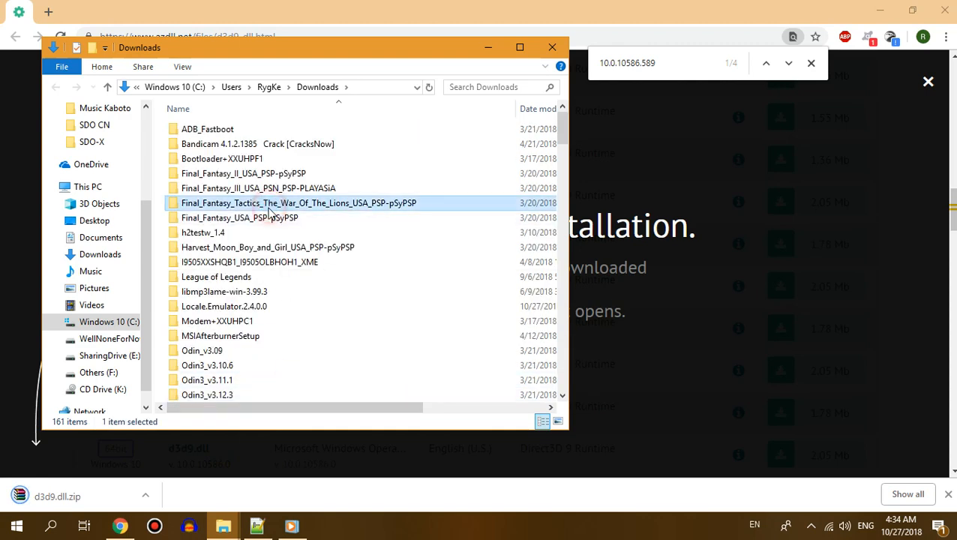
Step: Extract d3d9.dll.zip here and open the new d3d9.dll folder
right_click(203, 140)
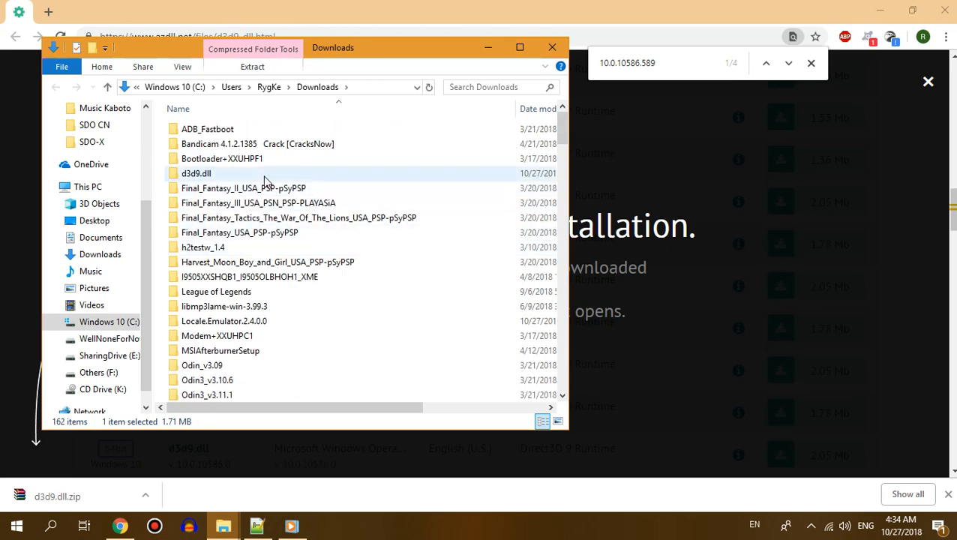
double_click(197, 173)
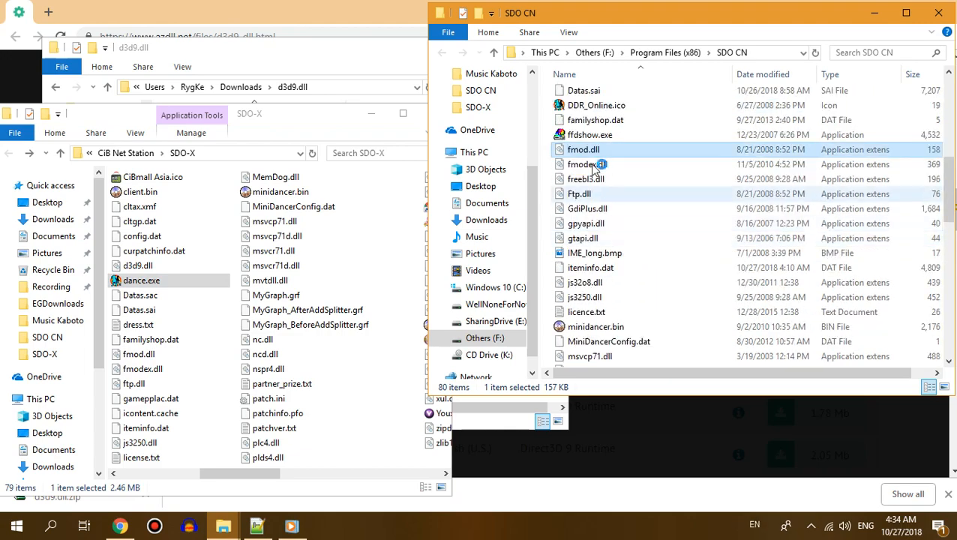
Step: Run sdoupdate.exe from the SDO CN folder as administrator
scroll("down", 3)
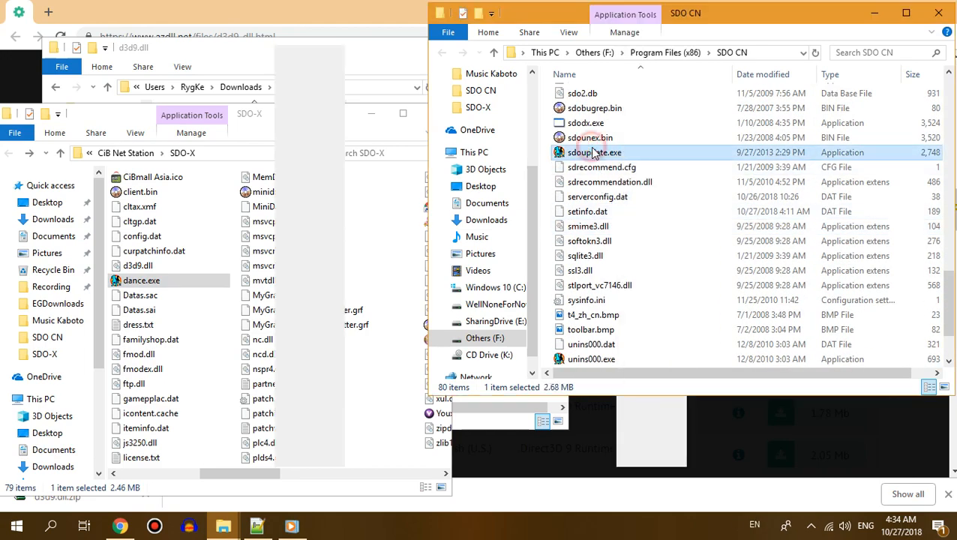
right_click(594, 152)
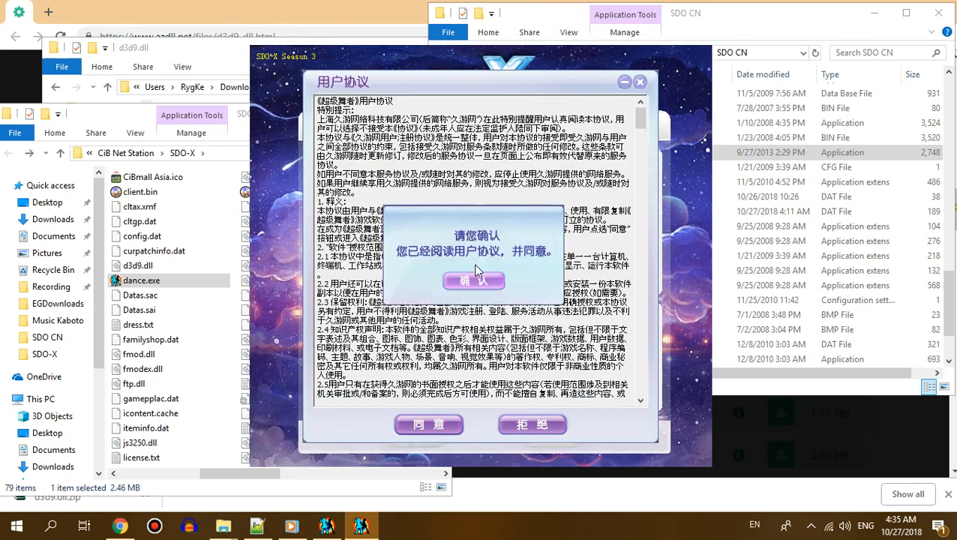
Step: Accept the SDO CN user agreement and bring the Notepad++ fix notes back into view
left_click(473, 280)
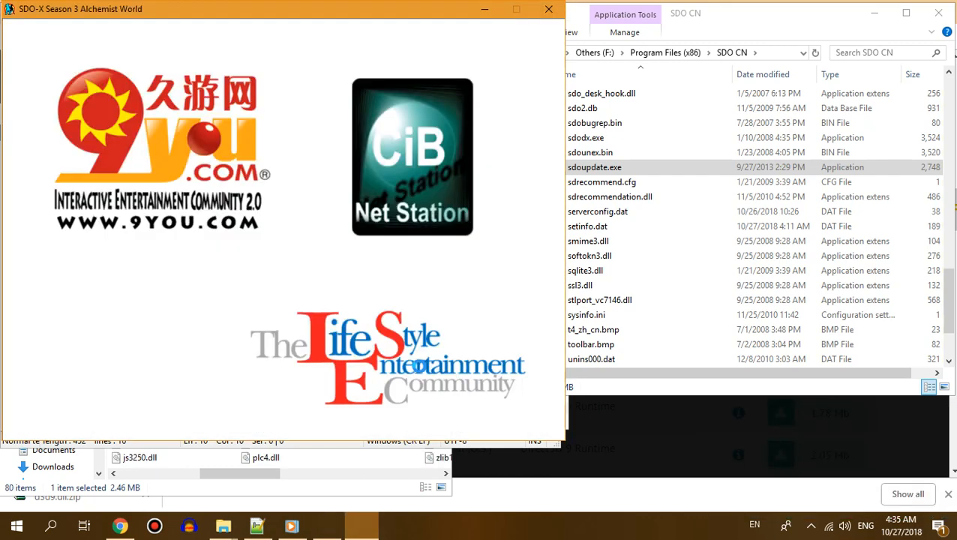
left_click(256, 526)
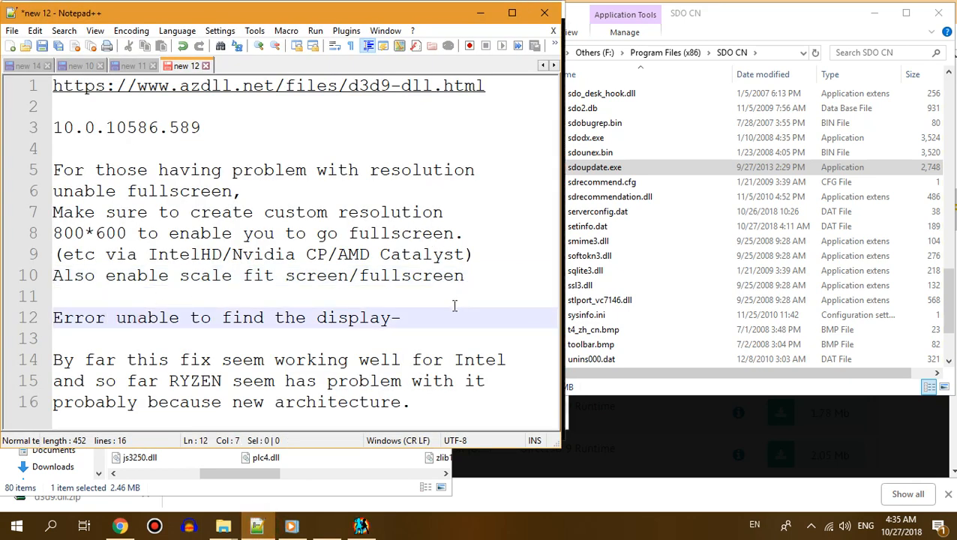
mouse_move(446, 317)
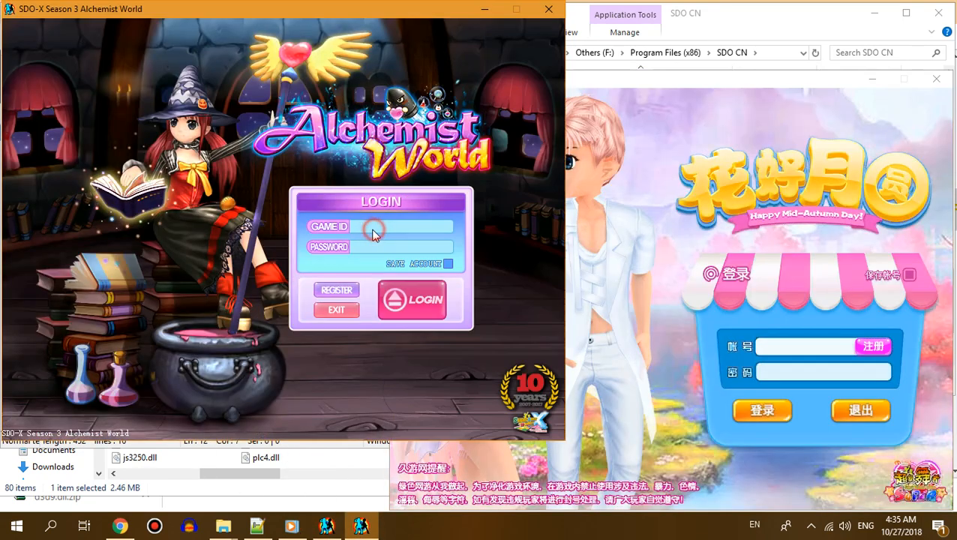
Step: Log into Alchemist World and Super Dancer as raigat93, dismissing the notices
type("raigat93")
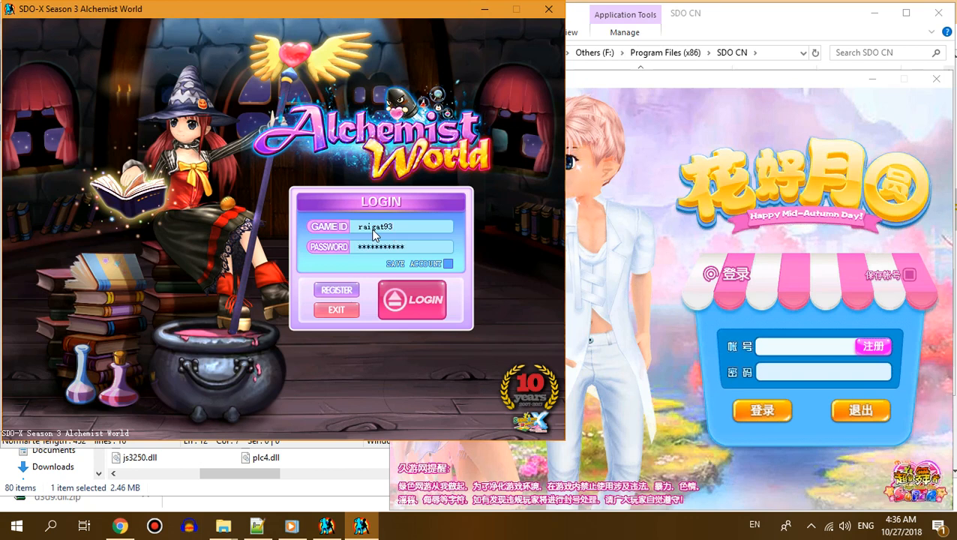
left_click(412, 299)
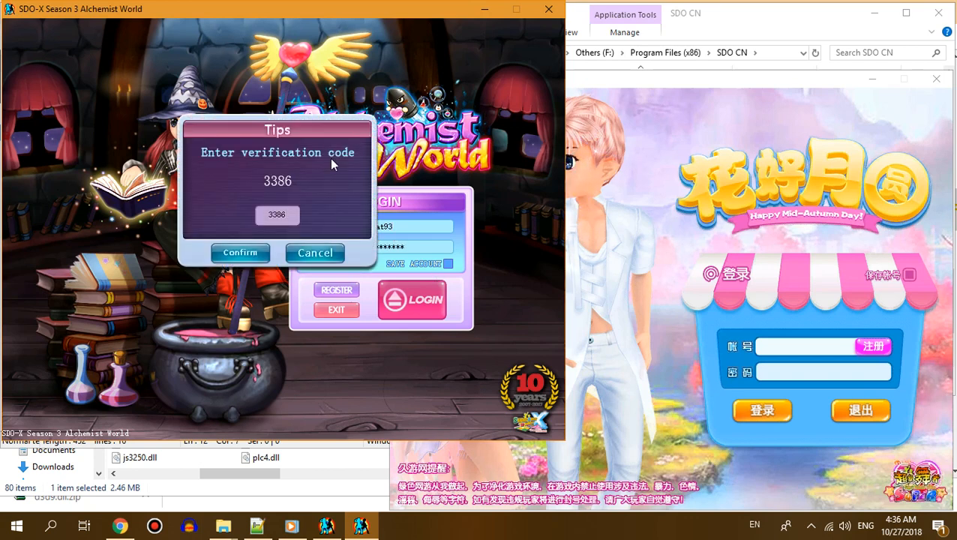
left_click(240, 252)
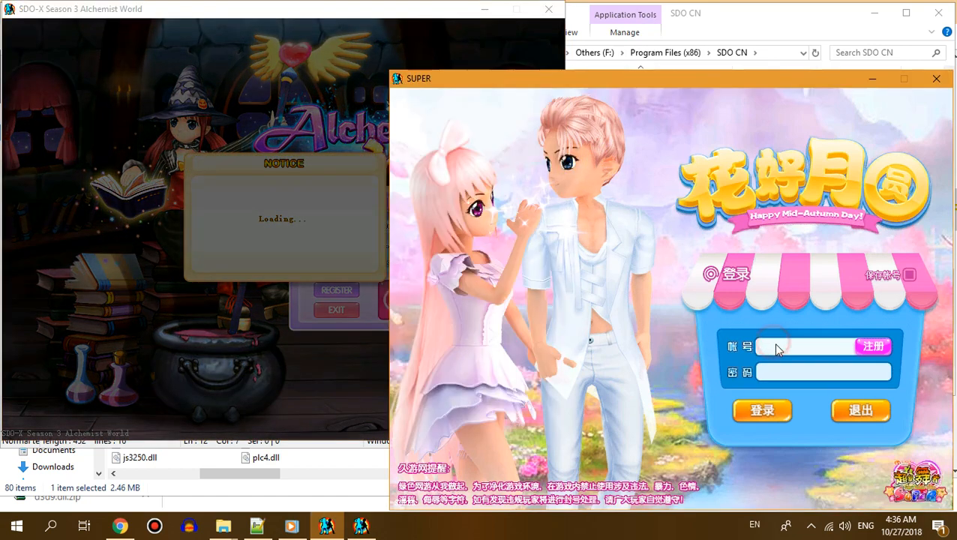
type("raigat93")
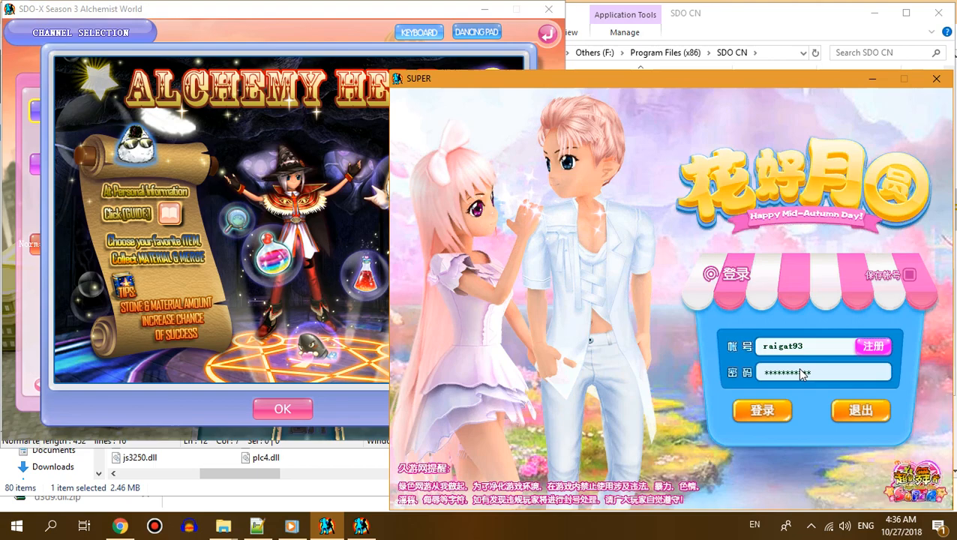
left_click(760, 410)
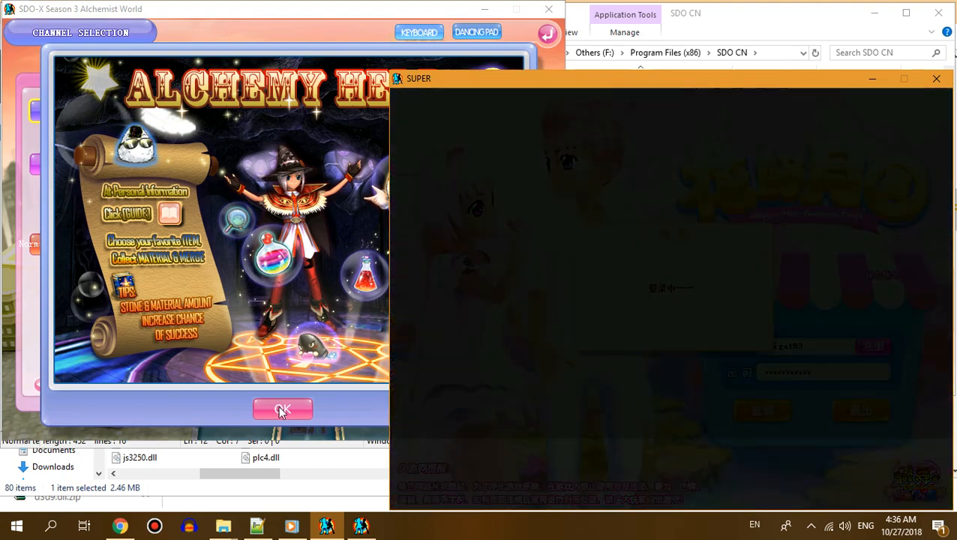
left_click(283, 410)
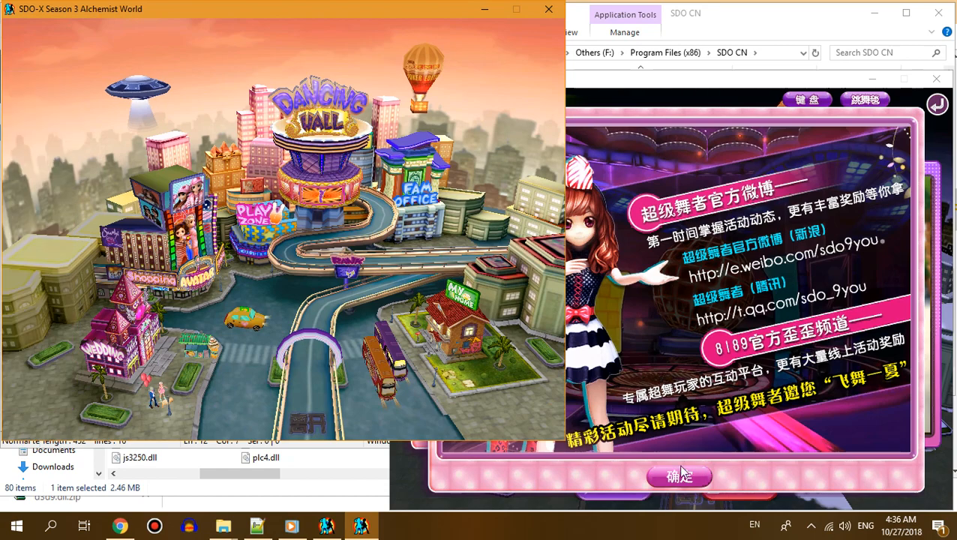
left_click(679, 477)
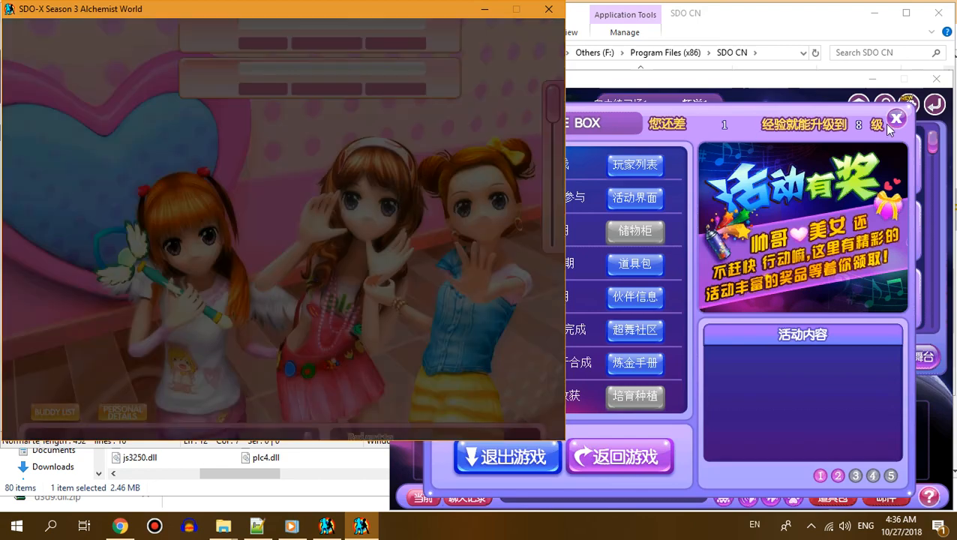
Step: Close the Super Dancer game menu box with its X button
left_click(897, 117)
type("s")
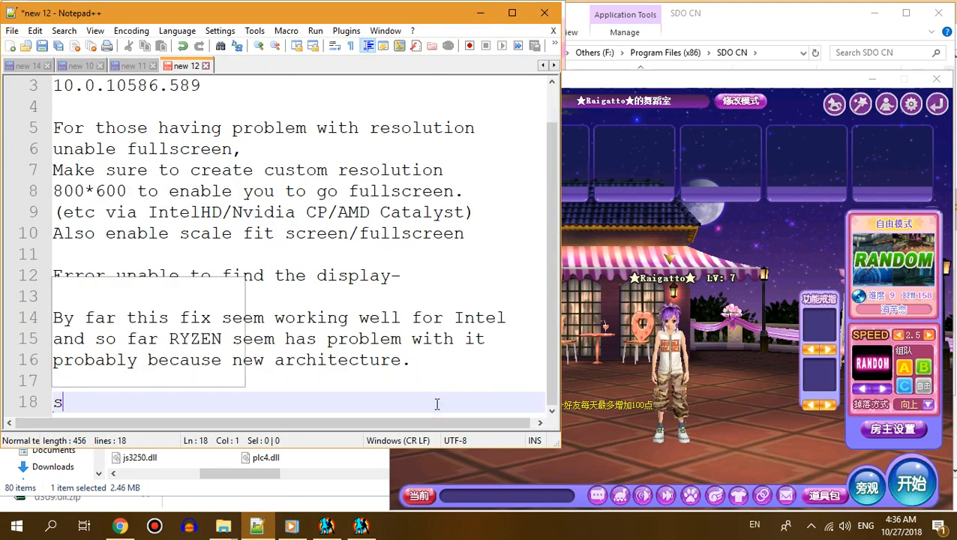
Step: Type 'small stuck for bit in first round afterward will be smooth' into the notes
type("mall stuck for")
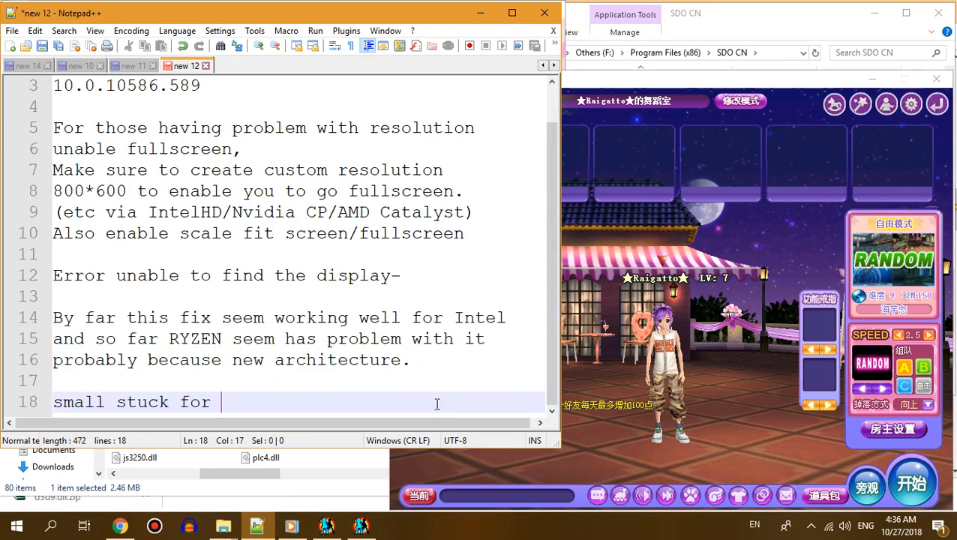
type("bit in first roun")
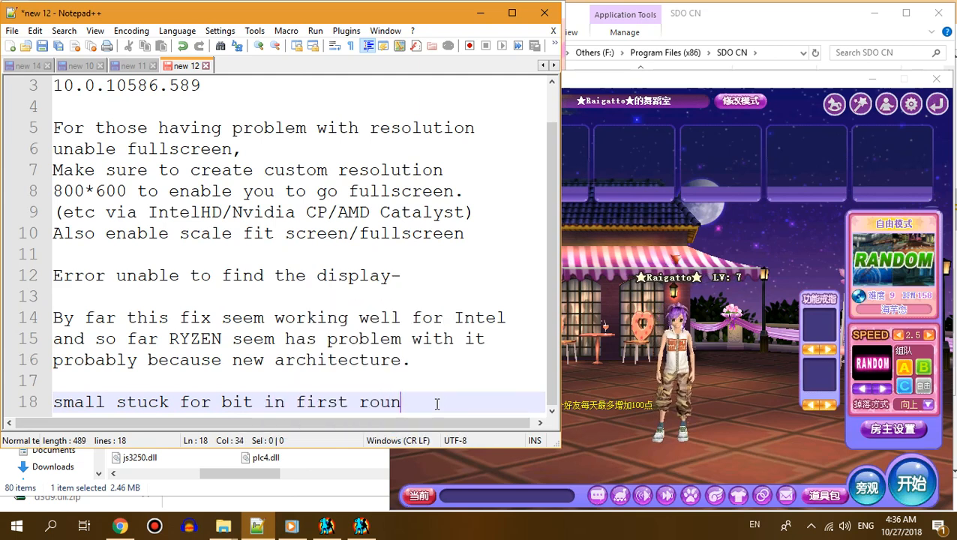
type("afterwa")
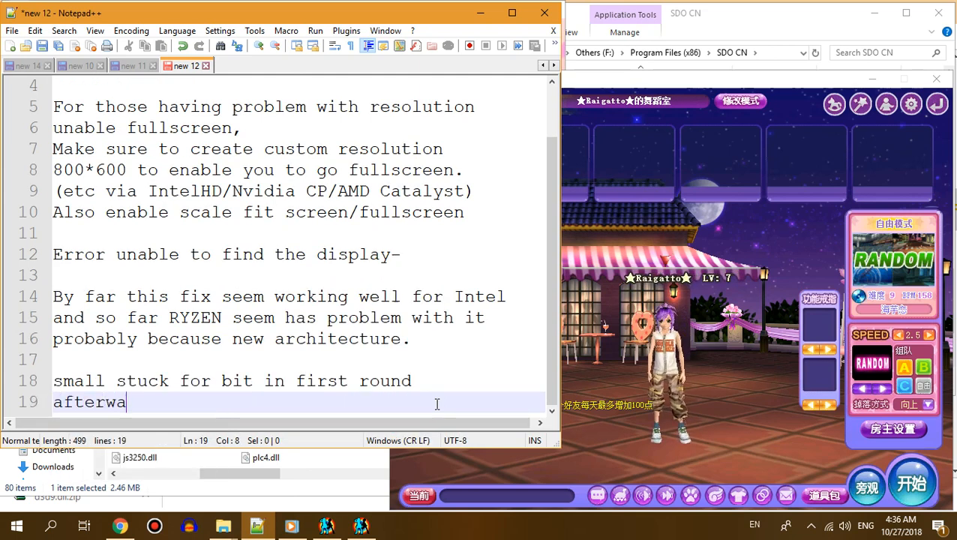
type("rd will be smooth")
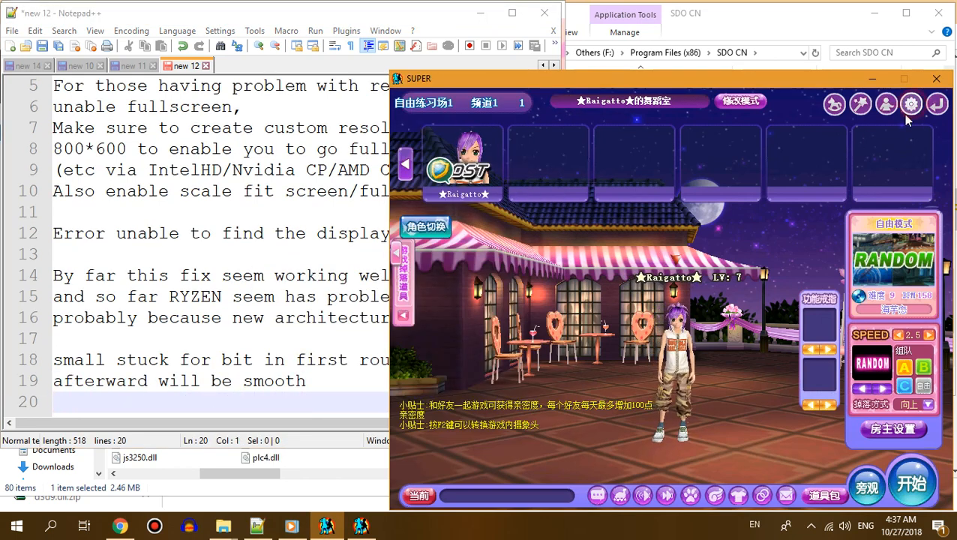
Step: Open the SUPER client's OPTION window and save it with 保存
left_click(911, 103)
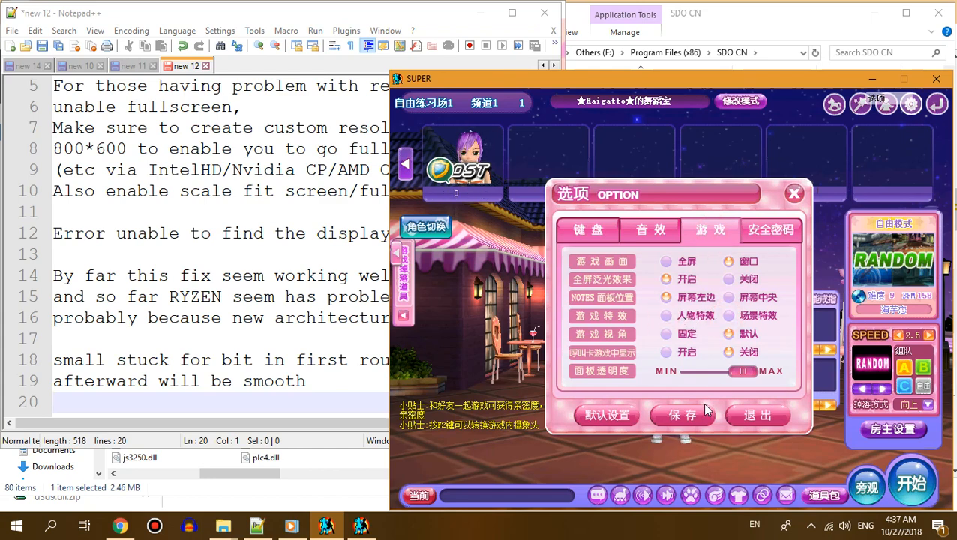
left_click(794, 193)
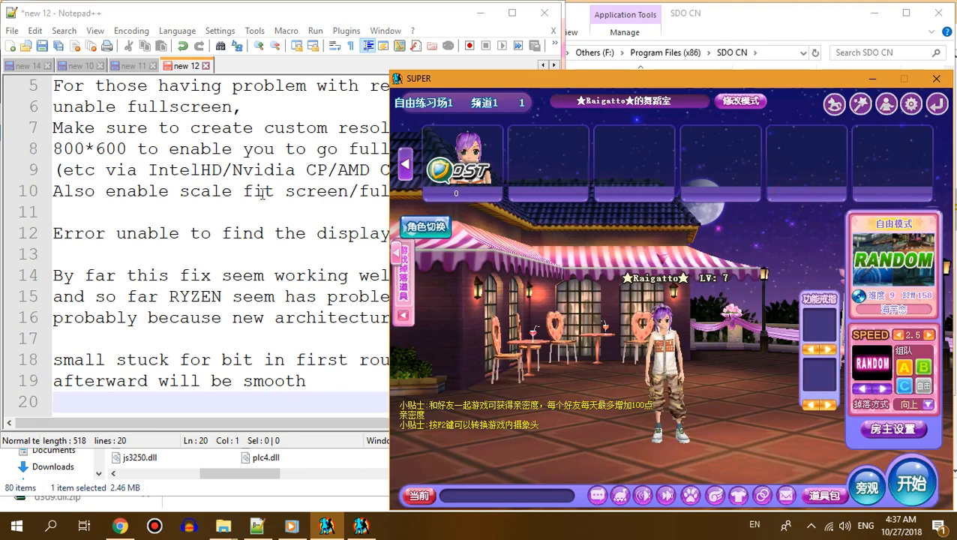